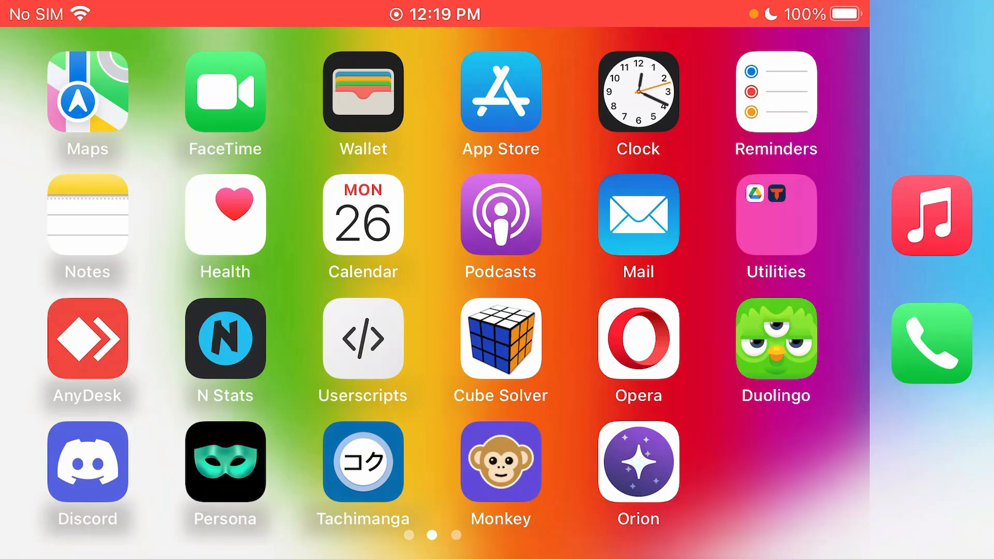
# - Open the Utilities folder on the Home Screen to reveal Settings, Watch and Instagram
pyautogui.click(501, 92)
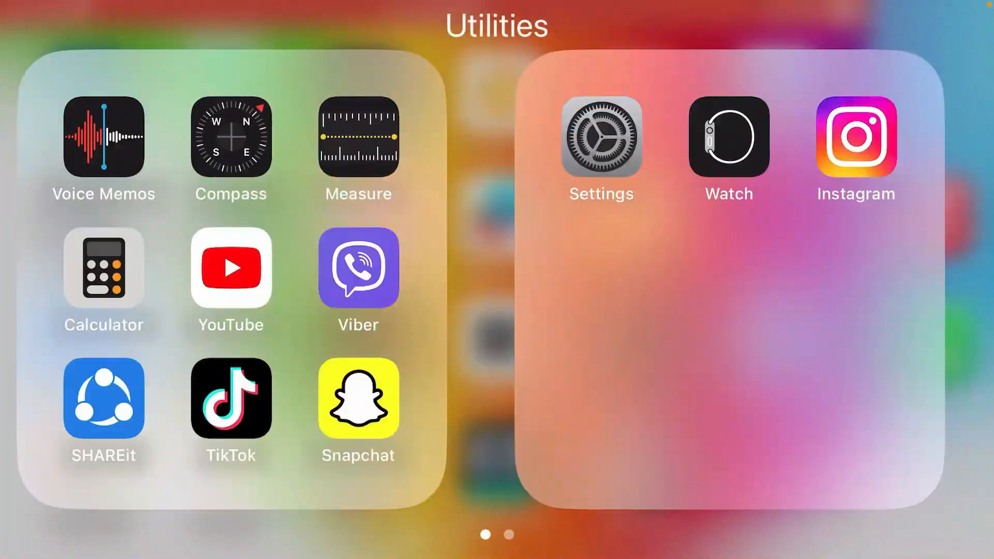
# - In Settings > Safari > Extensions, switch the PiPifier extension on
pyautogui.click(599, 137)
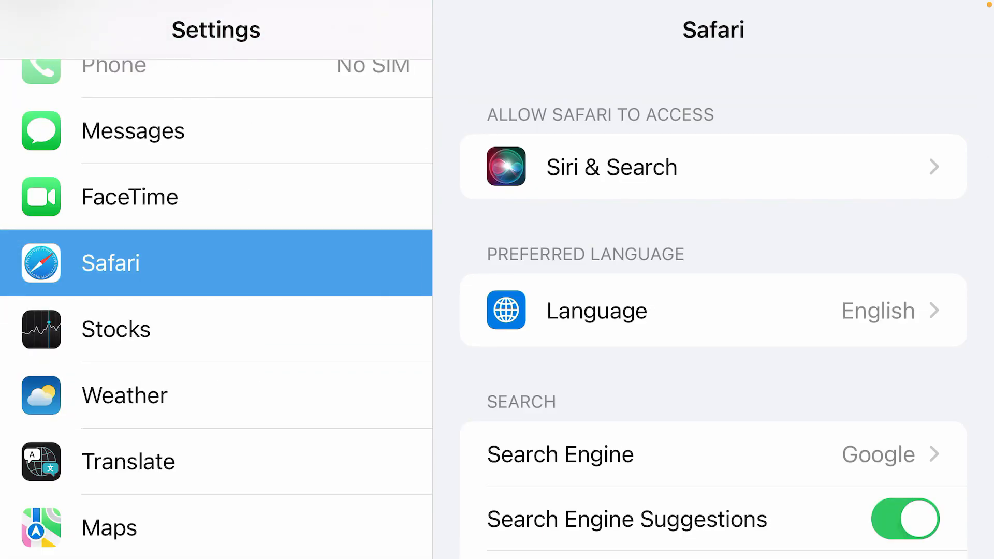
pyautogui.scroll(-3)
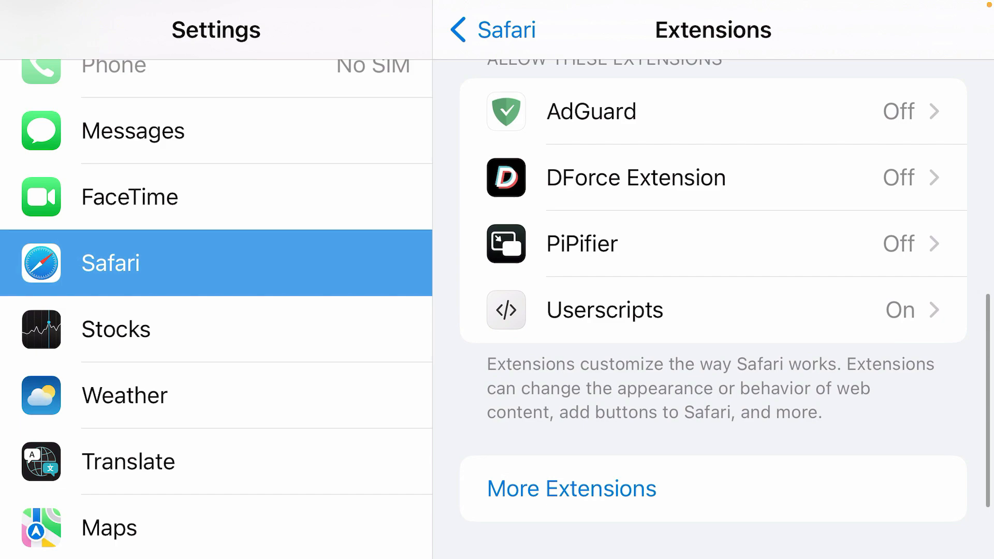
pyautogui.scroll(3)
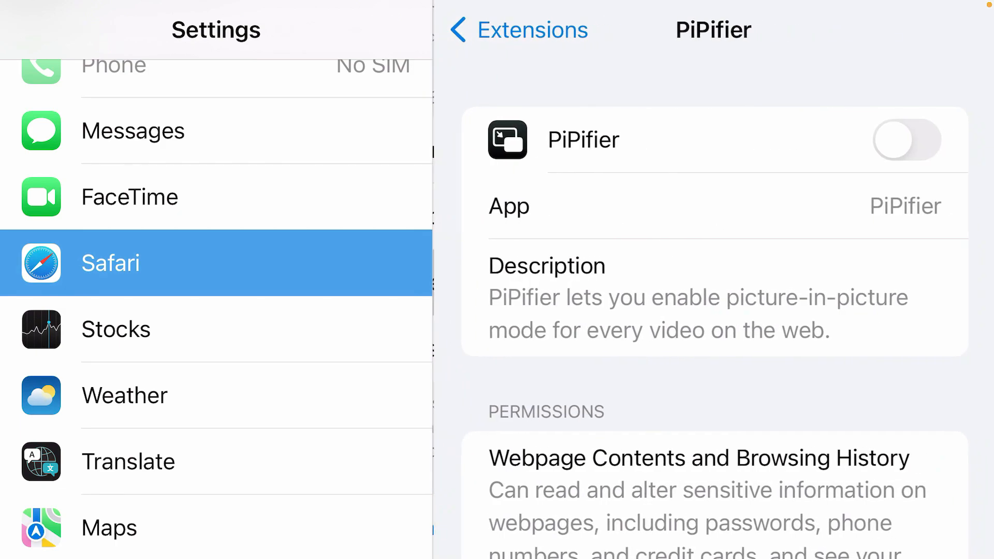
pyautogui.click(905, 140)
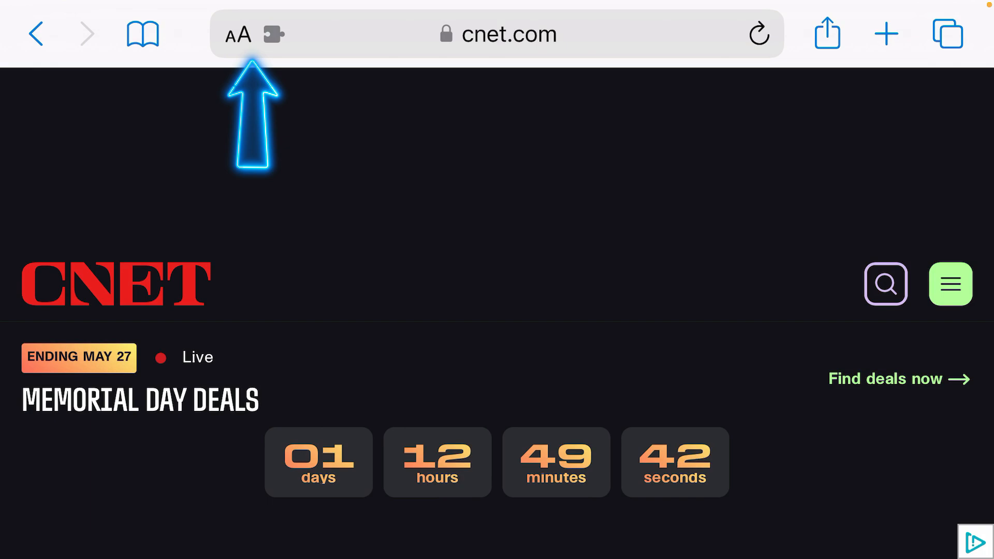
# - From the cnet.com page options (aA menu), start PiPifier to pop the video into picture-in-picture
pyautogui.click(239, 34)
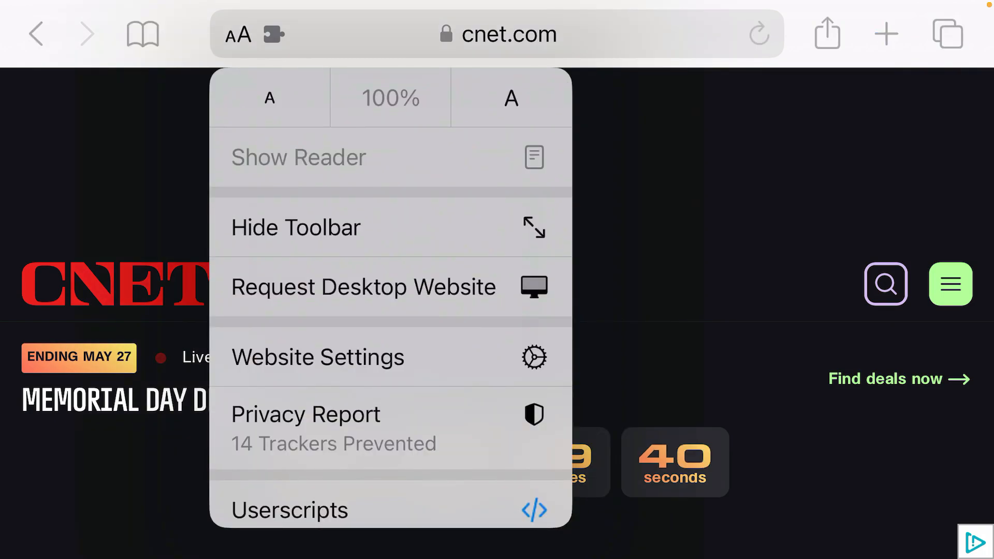
pyautogui.scroll(-3)
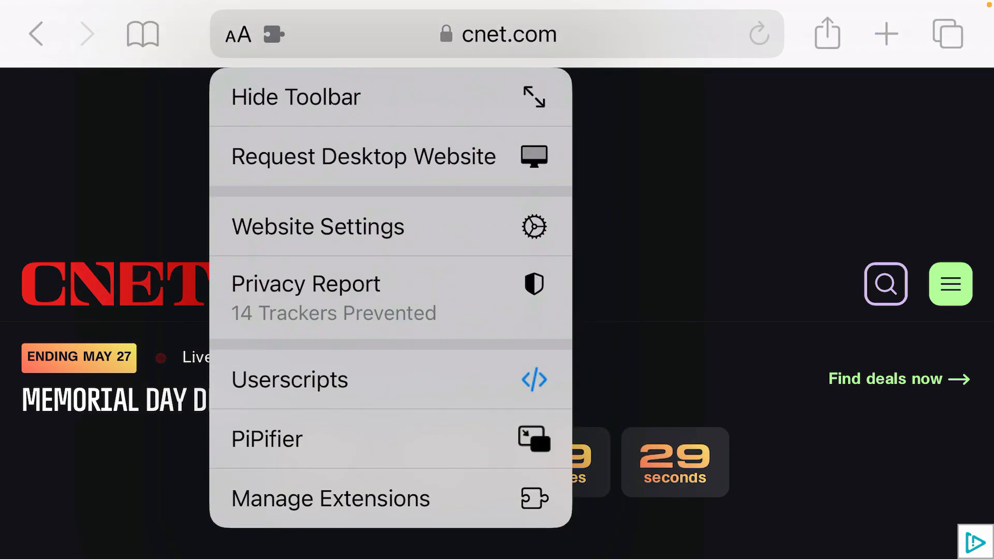
pyautogui.click(266, 439)
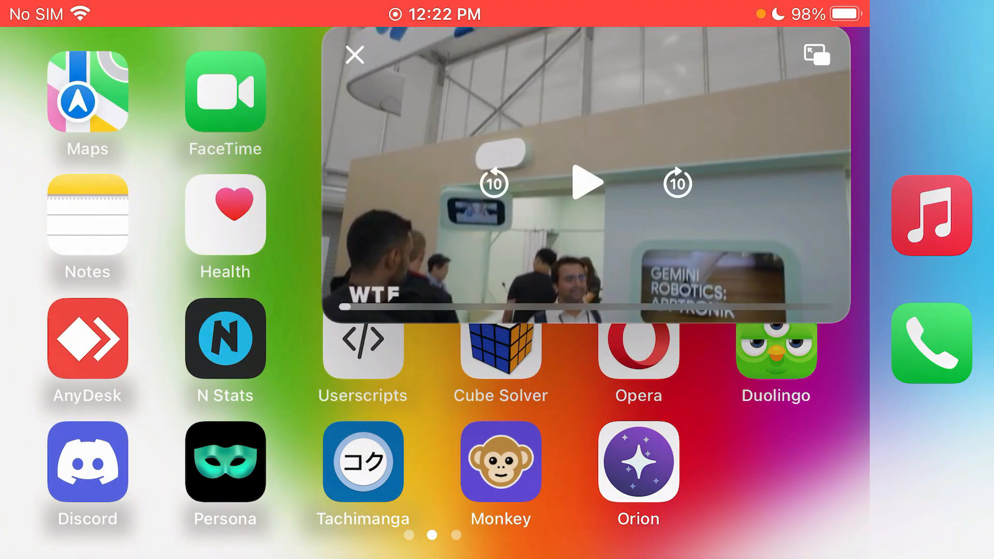
# - Go to the Home Screen with the video floating, then return to Safari showing cnet.com
pyautogui.click(354, 55)
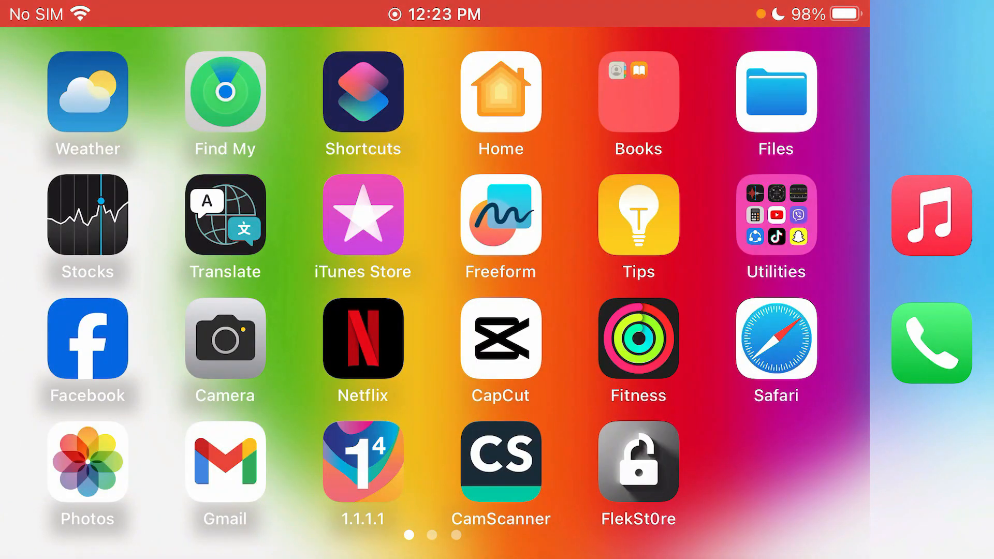
pyautogui.click(775, 349)
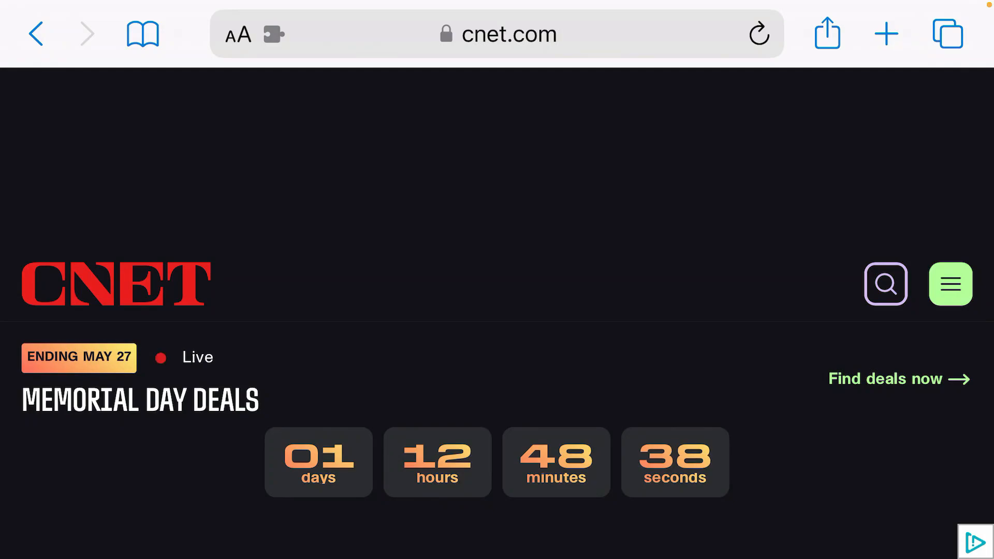